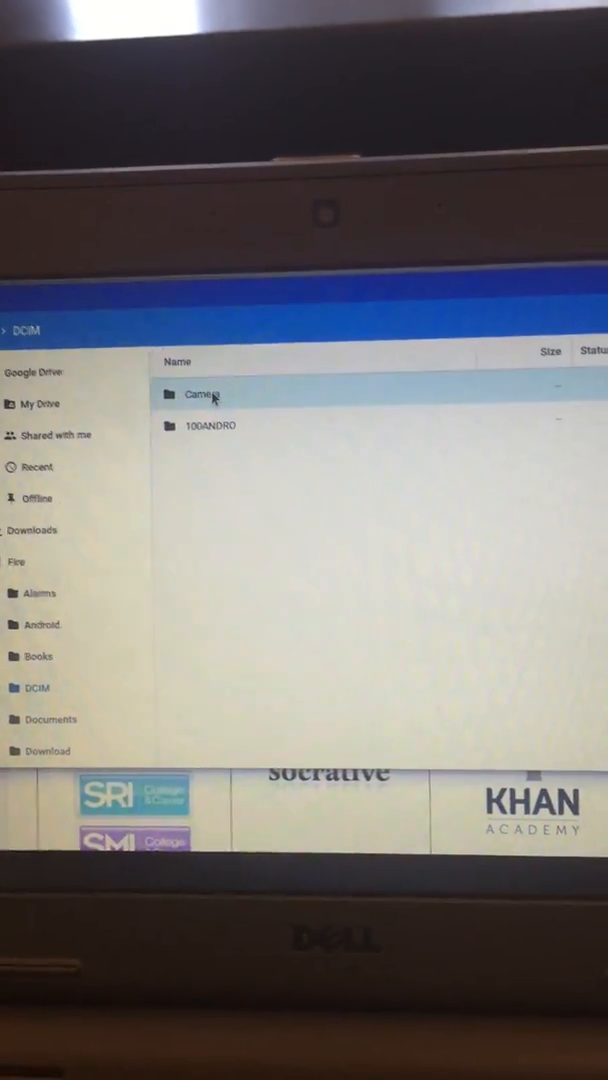
Open the Camera folder in DCIM and bring up the JPEG photo's actions.
double_click(202, 394)
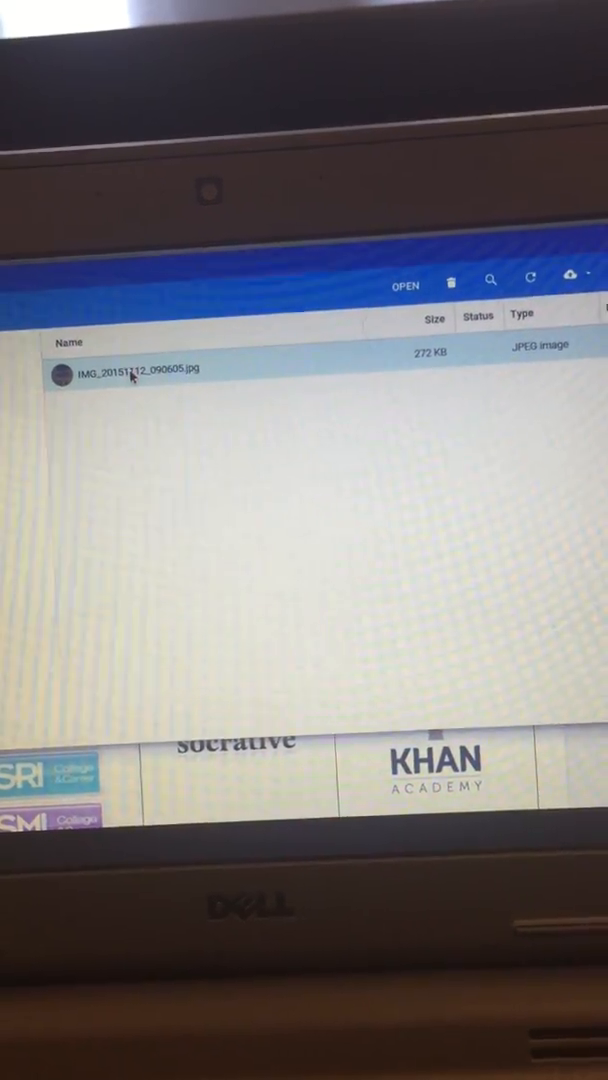
right_click(130, 368)
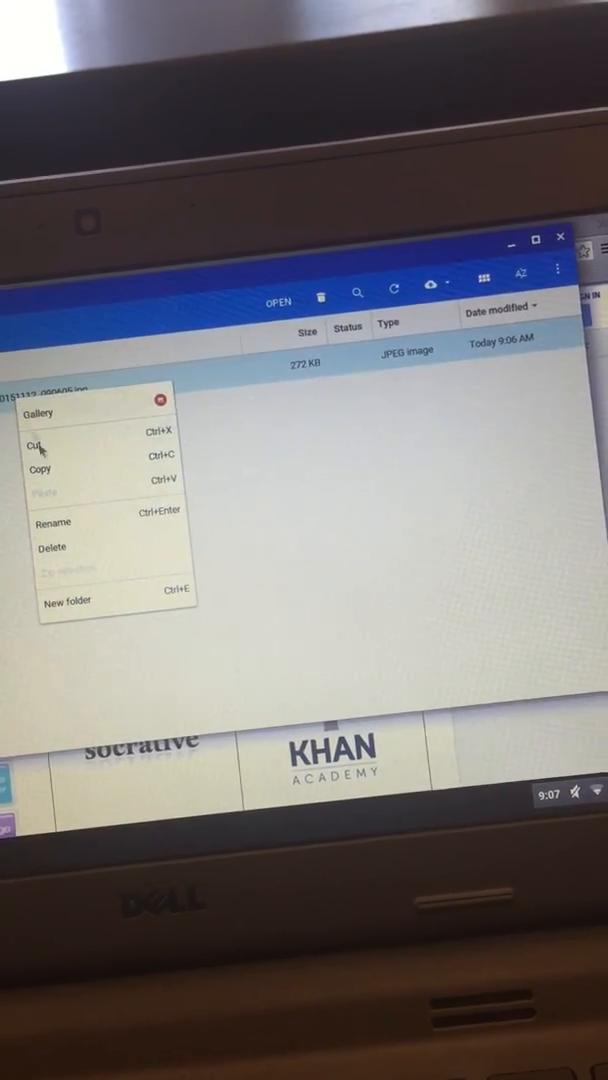
Cut the photo out of the Camera folder to move it to My Drive.
left_click(52, 522)
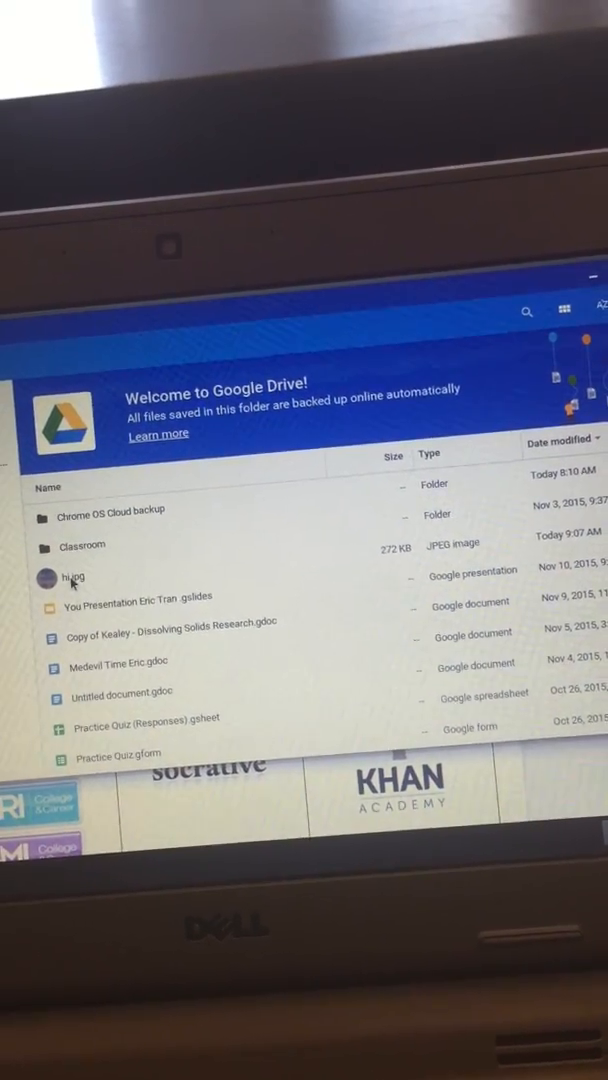
View the renamed photo now sitting in My Drive.
double_click(70, 576)
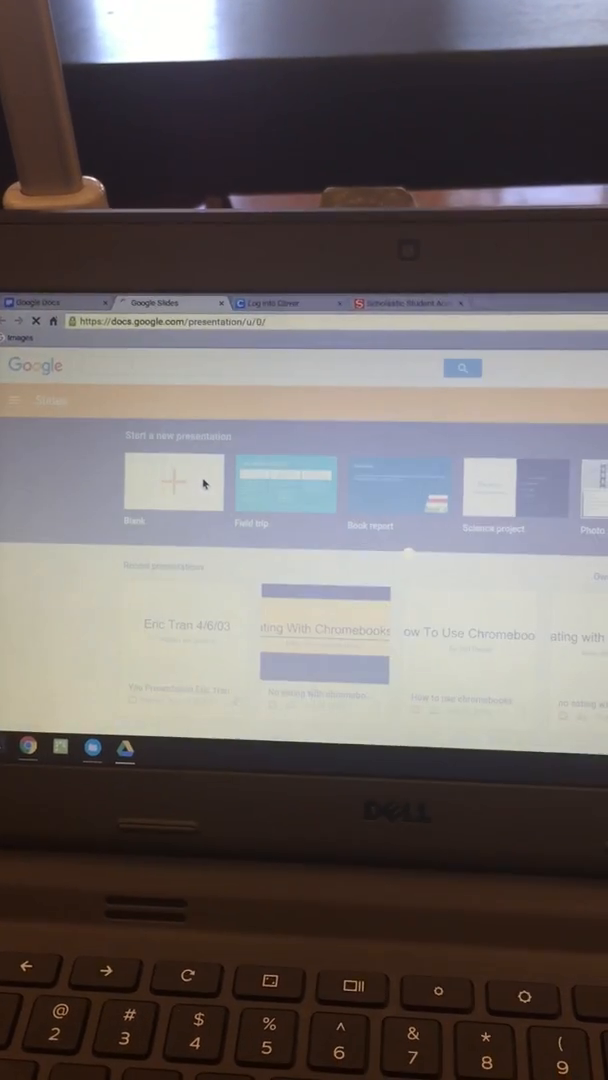
Create a new blank untitled presentation from the Blank template.
left_click(172, 484)
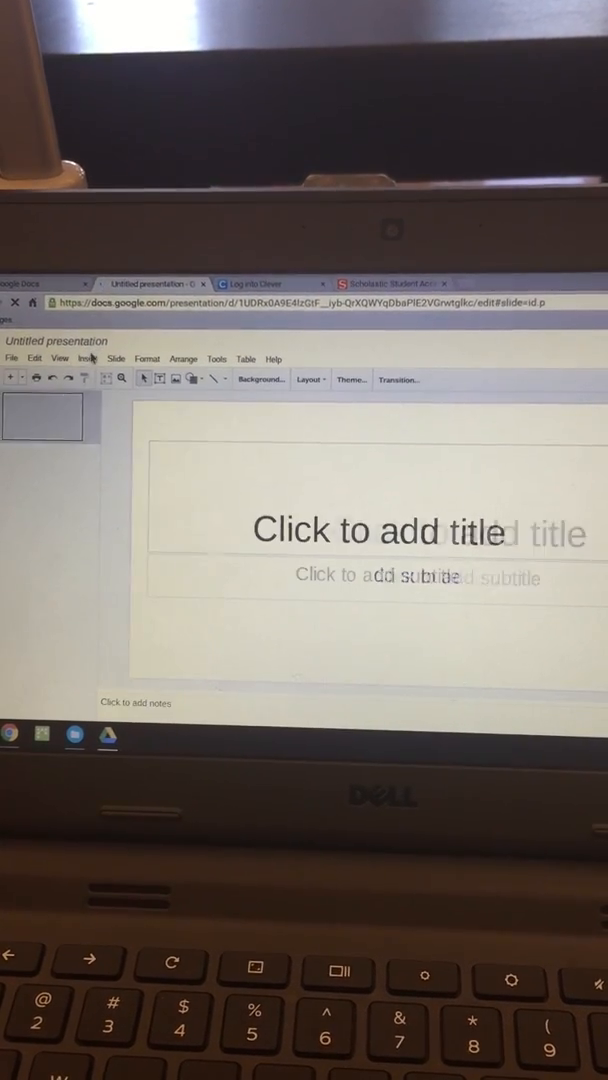
Begin inserting an image via Insert > Image and browse to My Drive listing the photo.
left_click(84, 360)
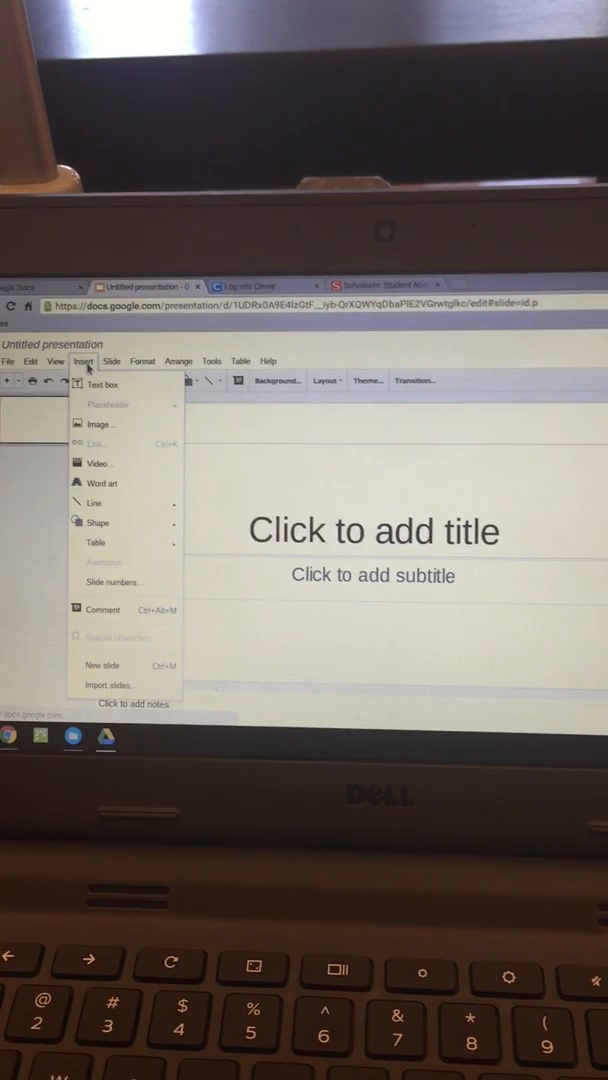
left_click(98, 424)
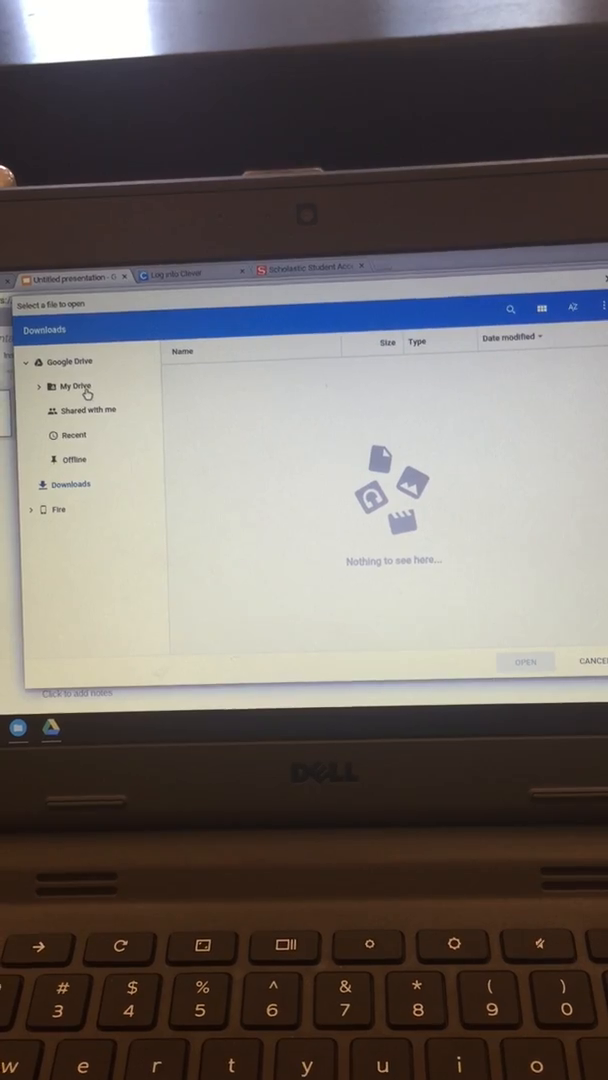
left_click(74, 386)
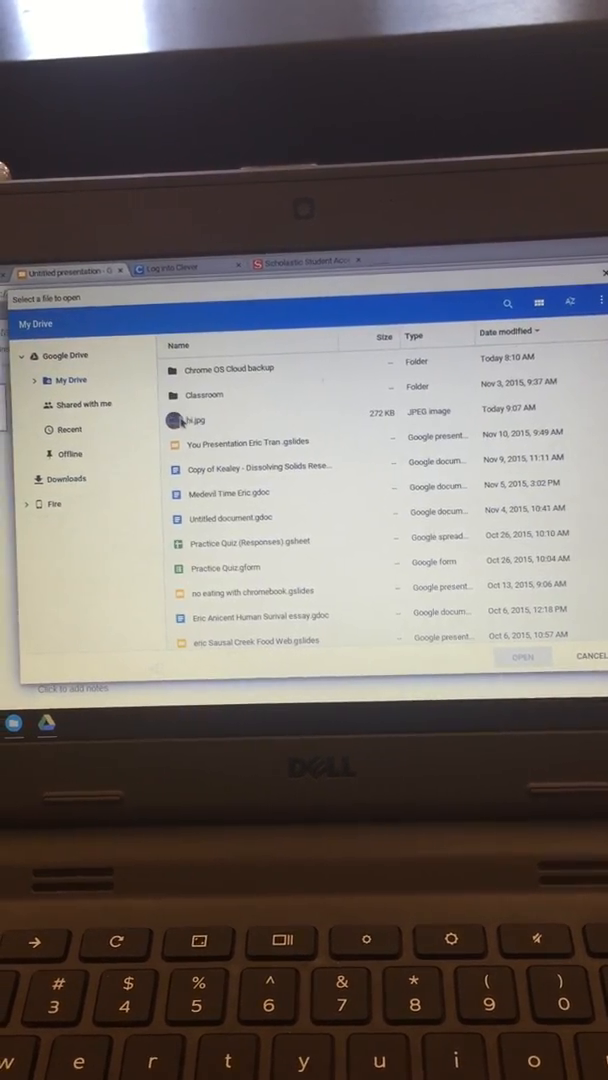